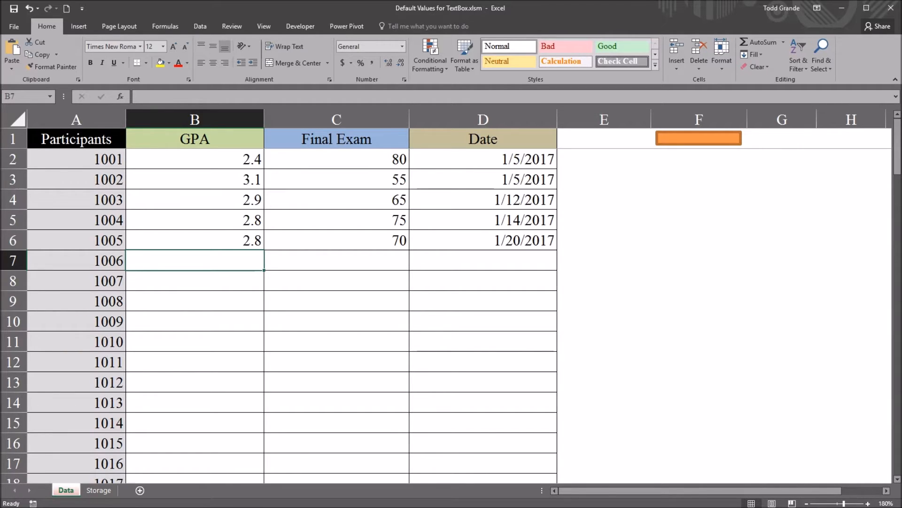
# Check the GPA and Date headers and preview the data entry form, then close it.
pyautogui.click(193, 139)
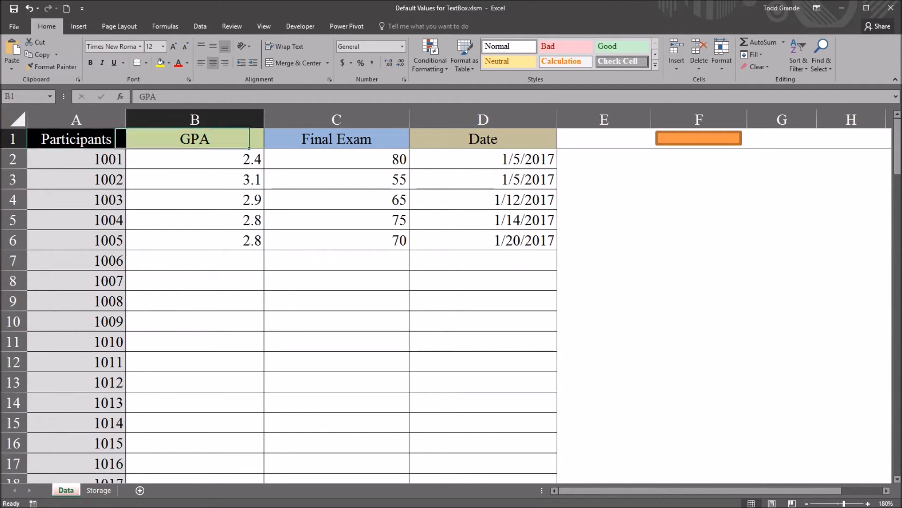
pyautogui.click(483, 139)
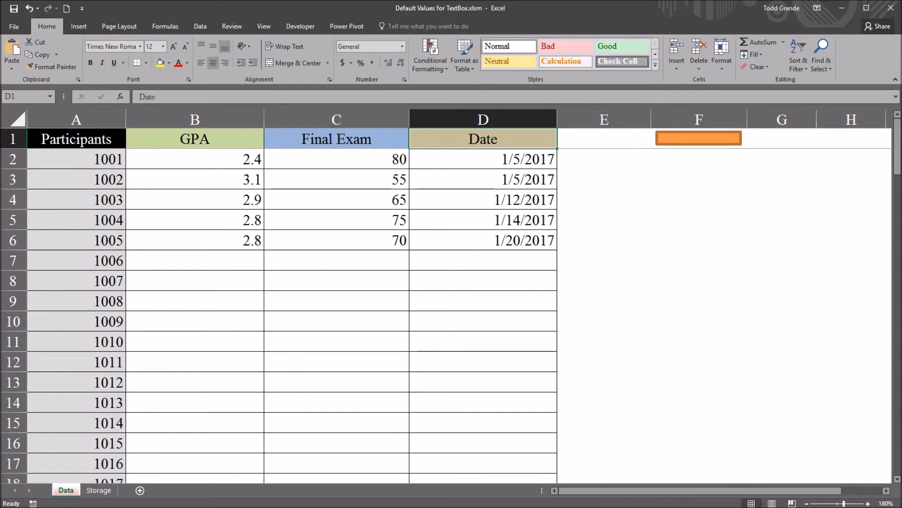
pyautogui.click(698, 138)
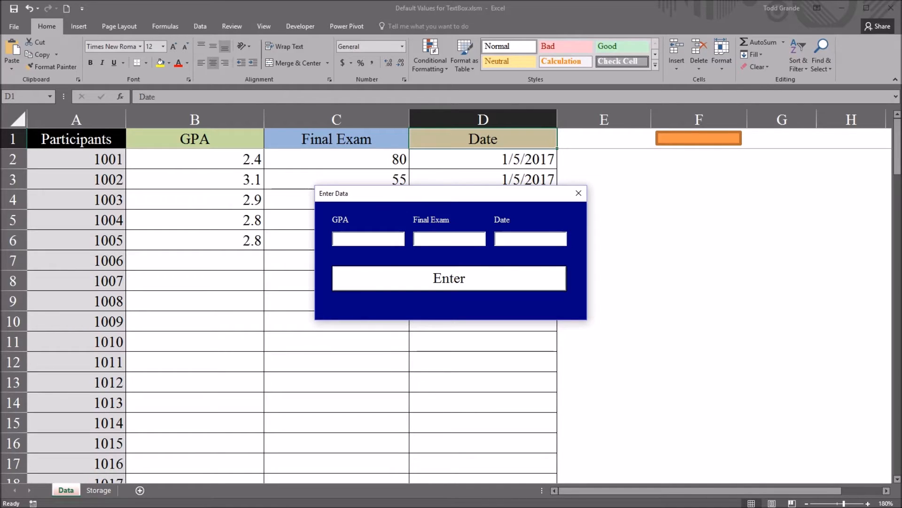
pyautogui.click(368, 238)
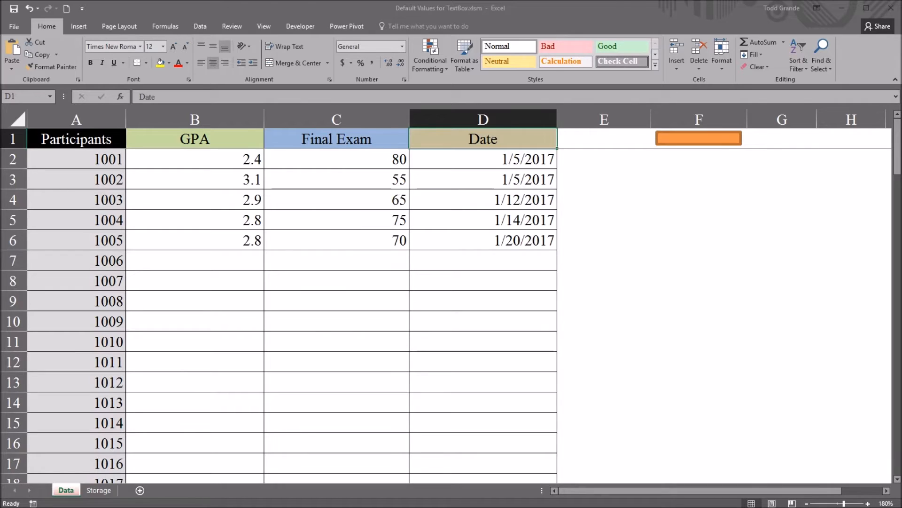
# Enter GPA 2.7, Final Exam 60 and date 1/21/17 for participant 1006 via the form.
pyautogui.click(195, 261)
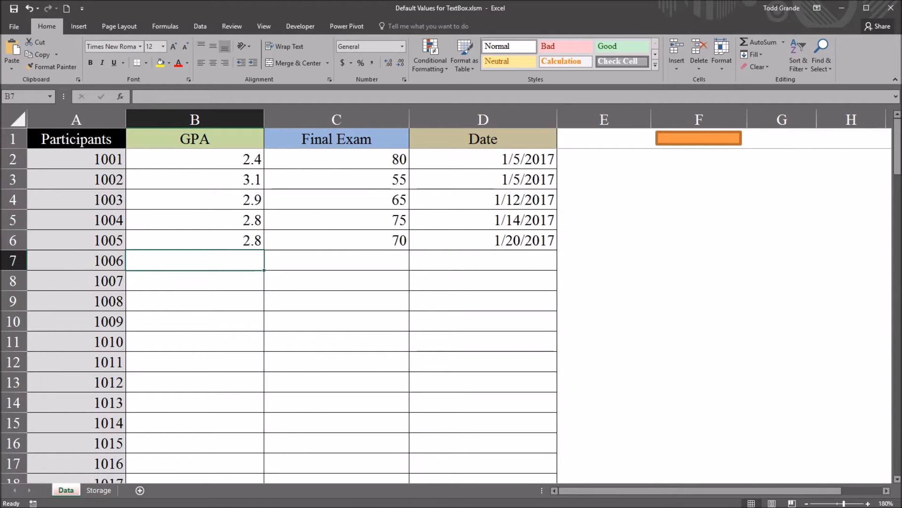
pyautogui.click(698, 137)
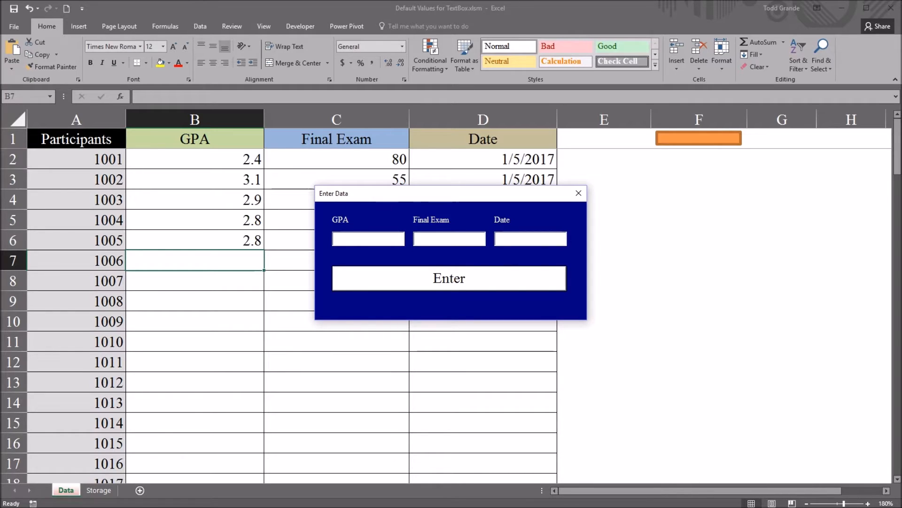
pyautogui.write('2')
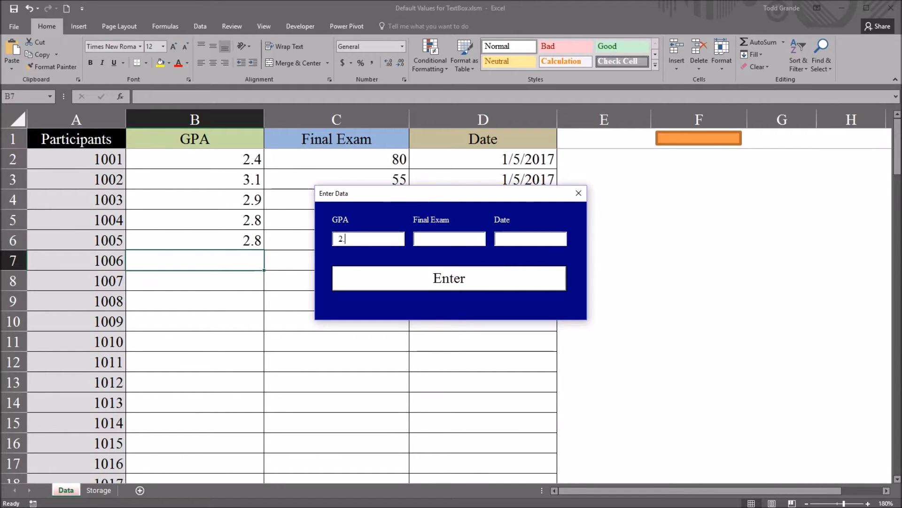
pyautogui.write('.7')
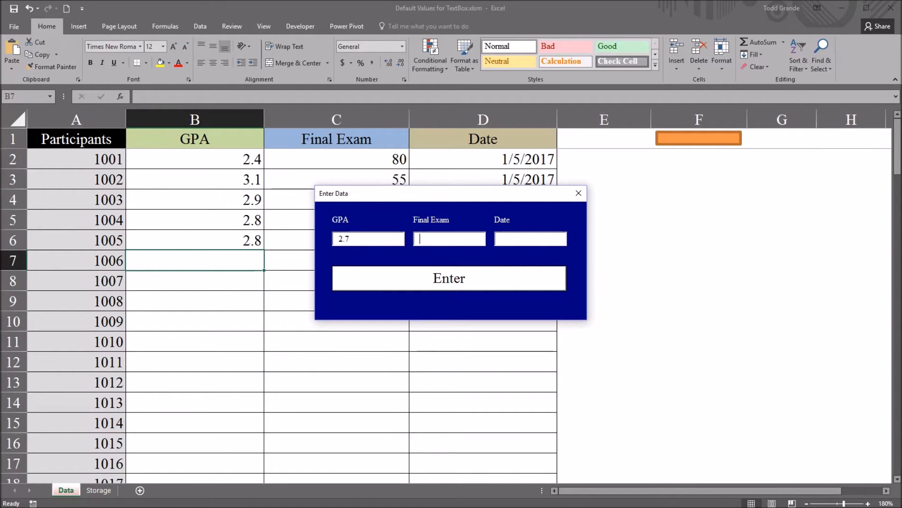
pyautogui.write('60')
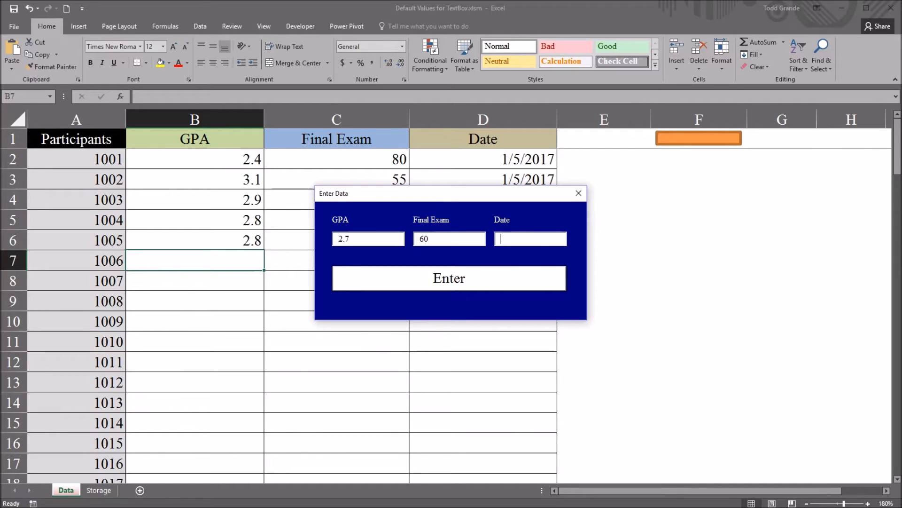
pyautogui.write('1/21/')
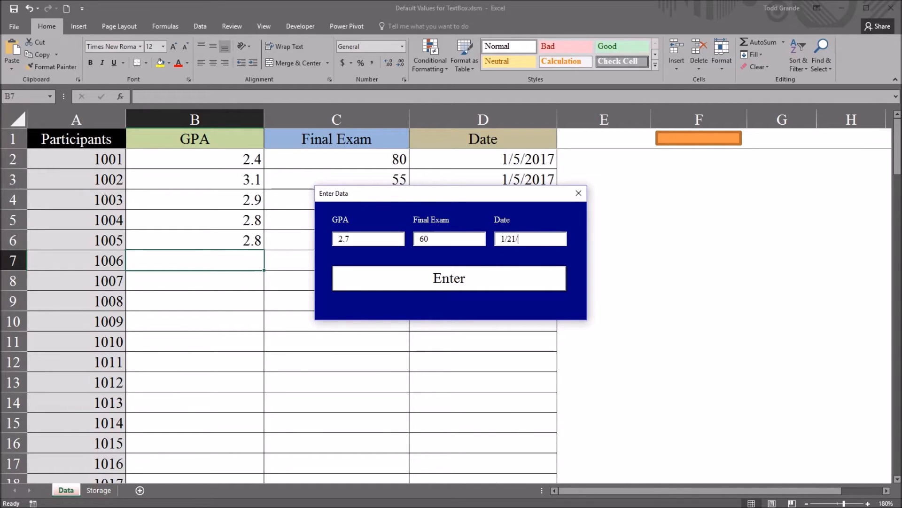
pyautogui.write('17')
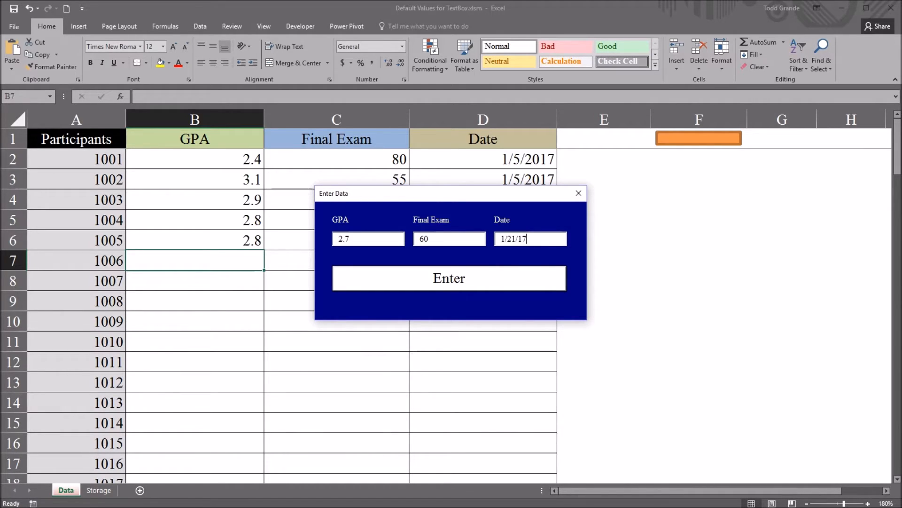
pyautogui.click(448, 278)
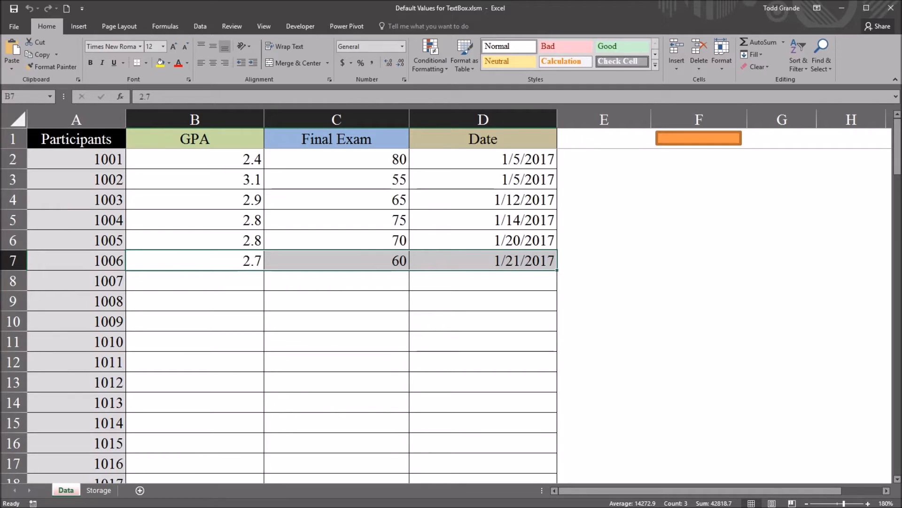
pyautogui.click(336, 261)
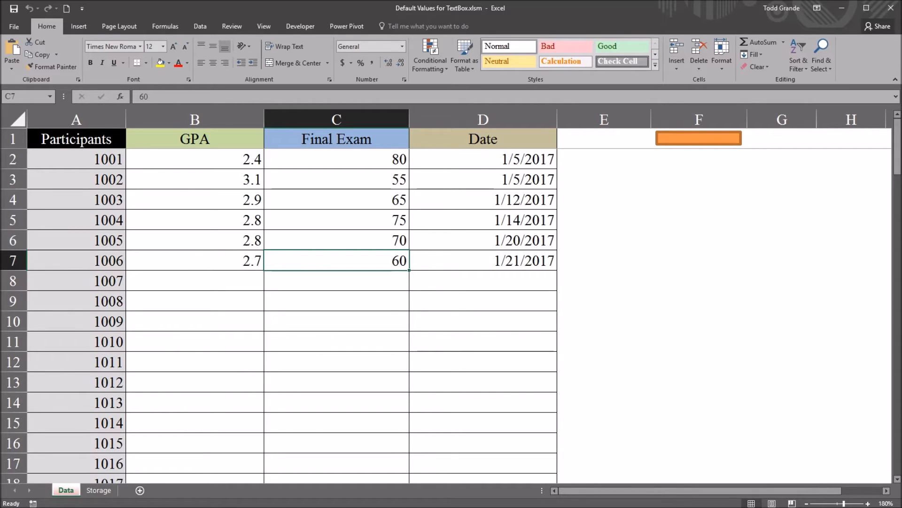
pyautogui.click(482, 260)
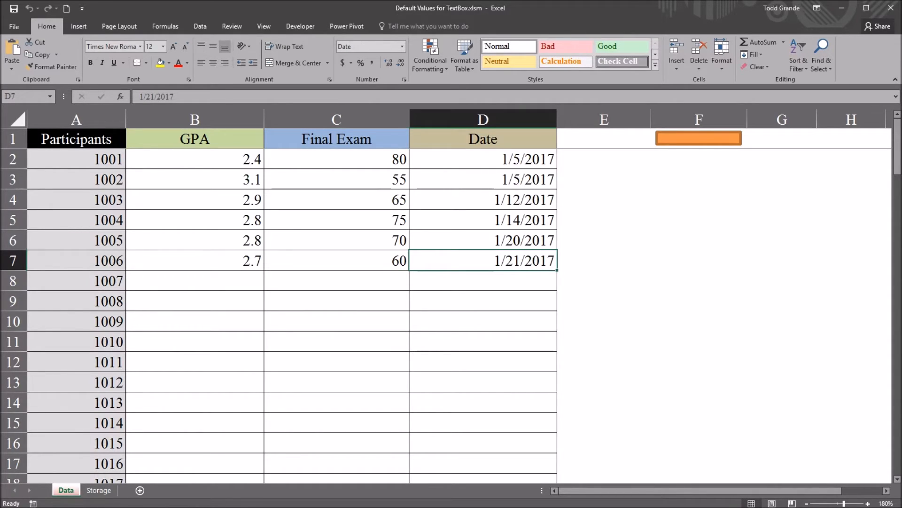
pyautogui.click(336, 261)
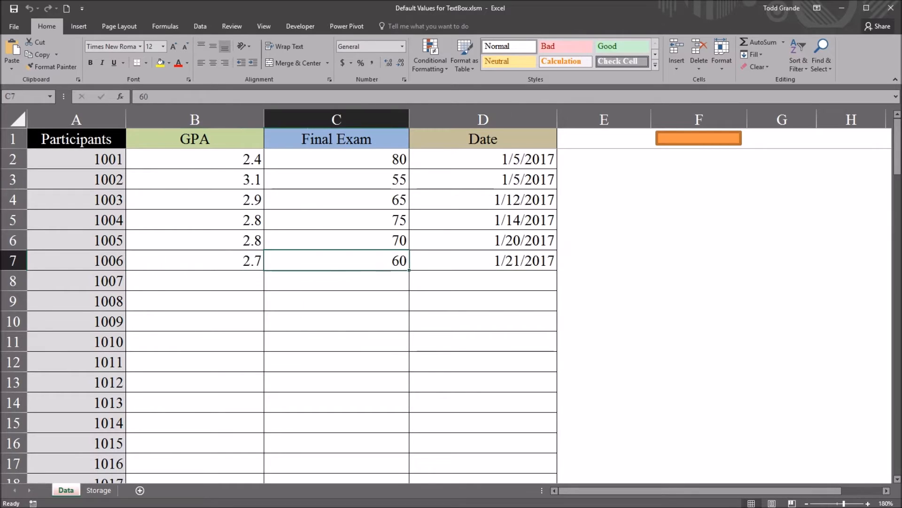
pyautogui.click(482, 260)
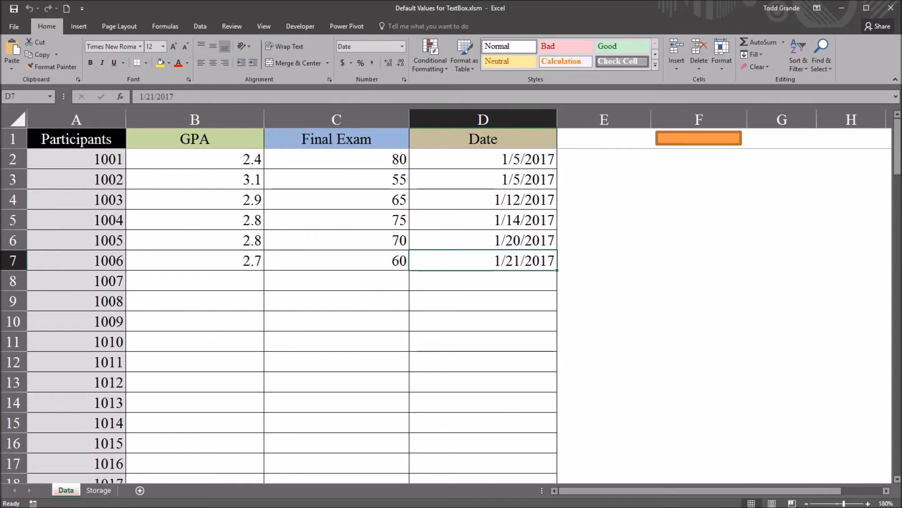
pyautogui.click(194, 280)
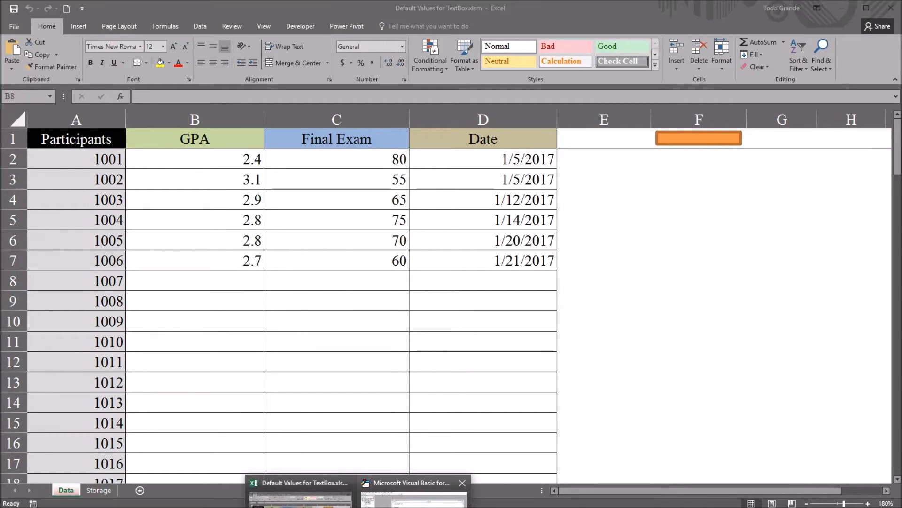
# In UserForm1's design, give the Final Exam box TextBox2 a default Text of 80.
pyautogui.click(413, 482)
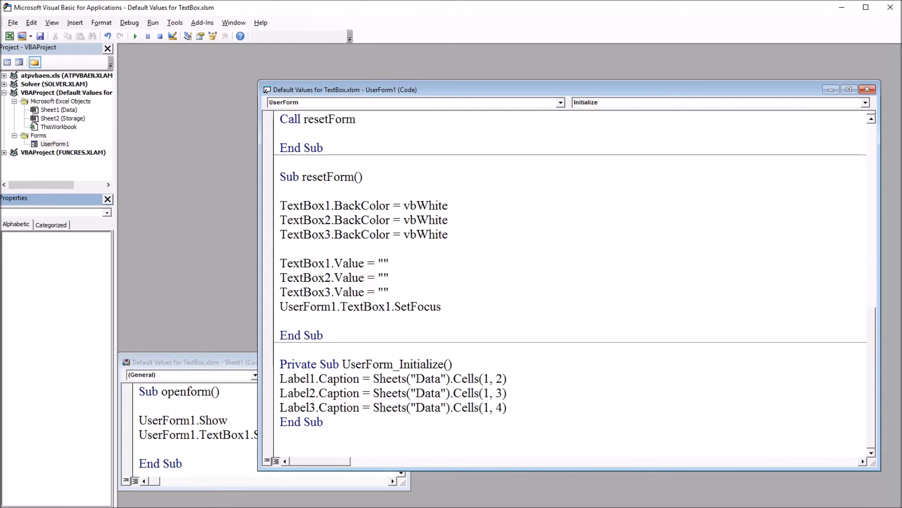
pyautogui.doubleClick(54, 143)
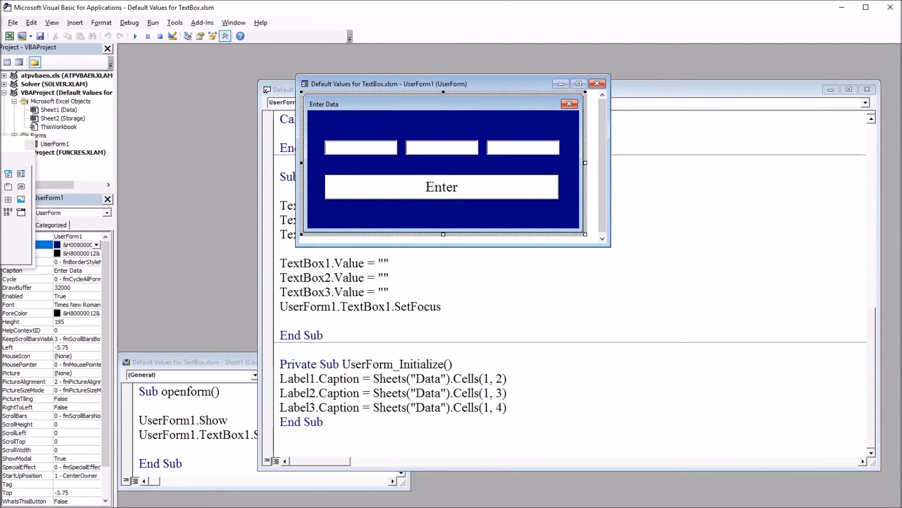
pyautogui.click(360, 147)
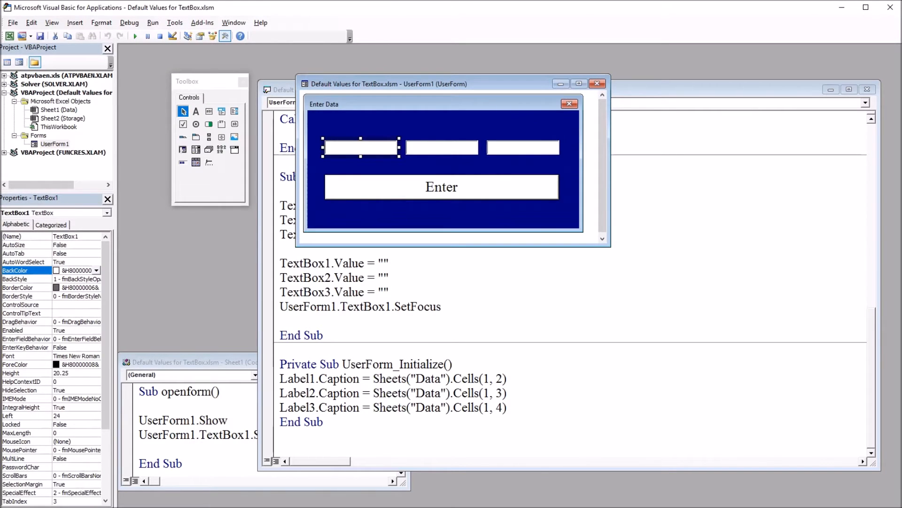
pyautogui.click(442, 147)
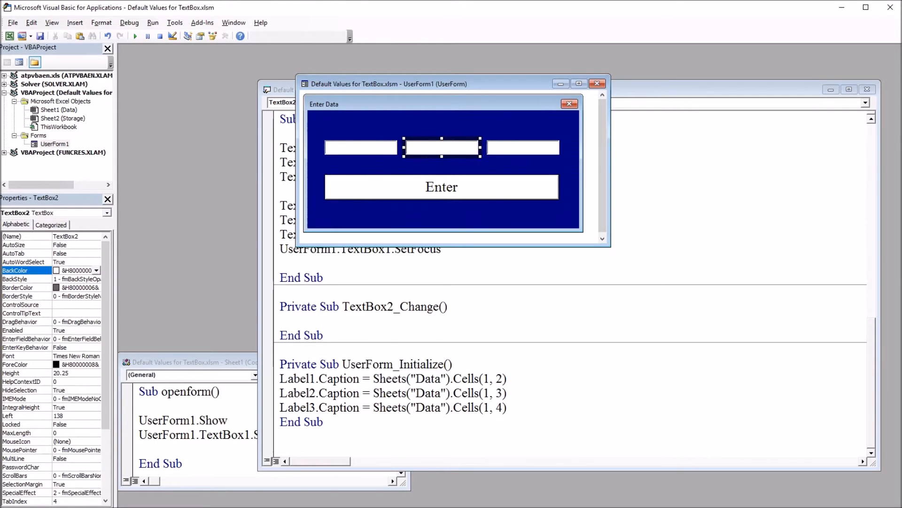
pyautogui.write('80')
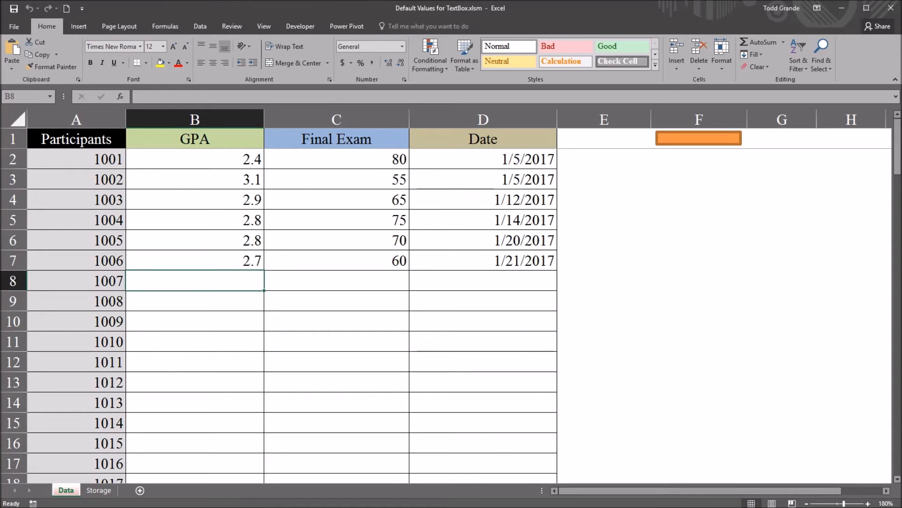
# Test the form: Final Exam opens at 80, try 70 in it, then close the form.
pyautogui.click(698, 138)
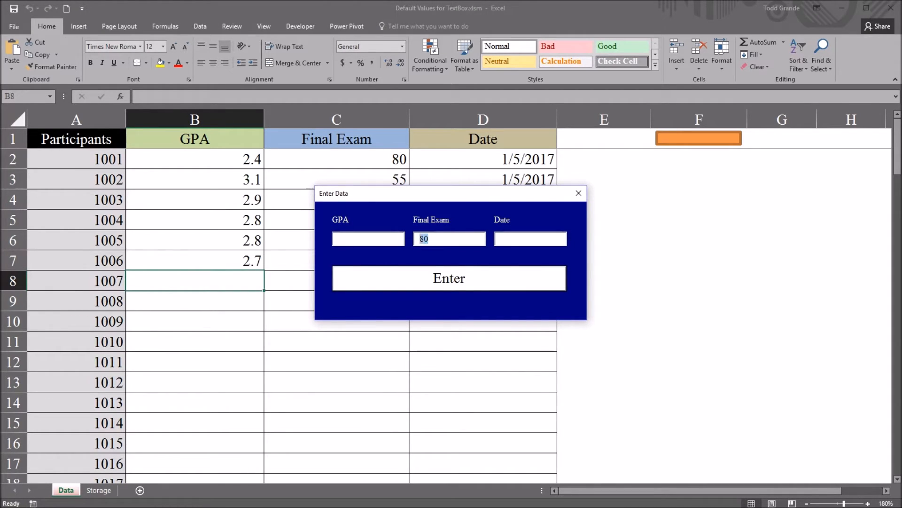
pyautogui.write('70')
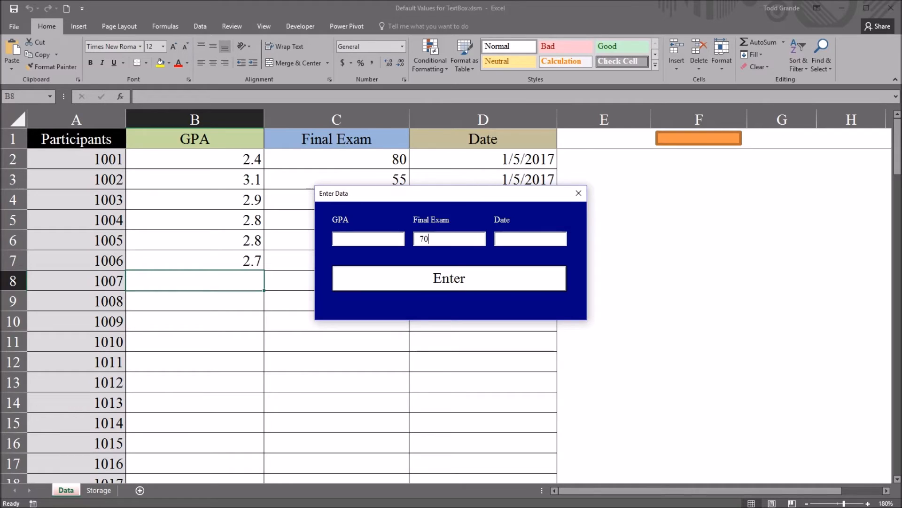
pyautogui.click(449, 279)
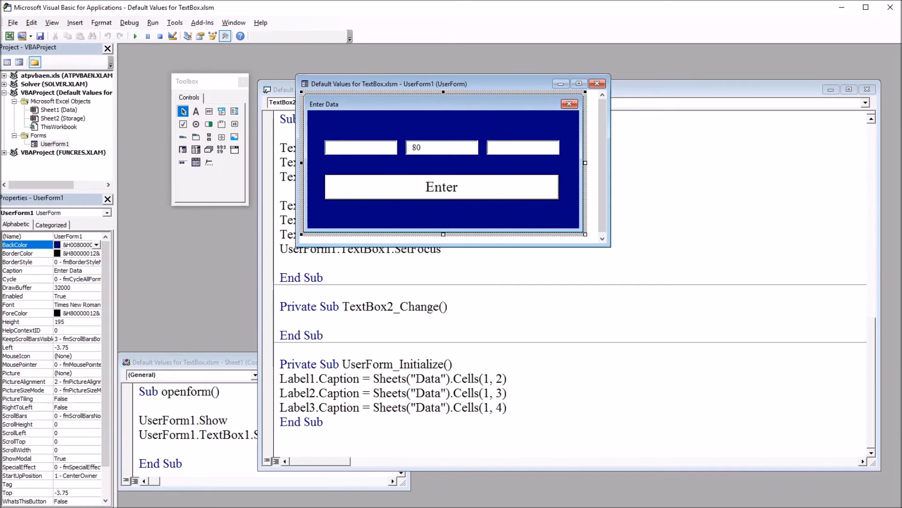
# Inspect the Final Exam box's Text and Value properties in the Properties window.
pyautogui.click(442, 148)
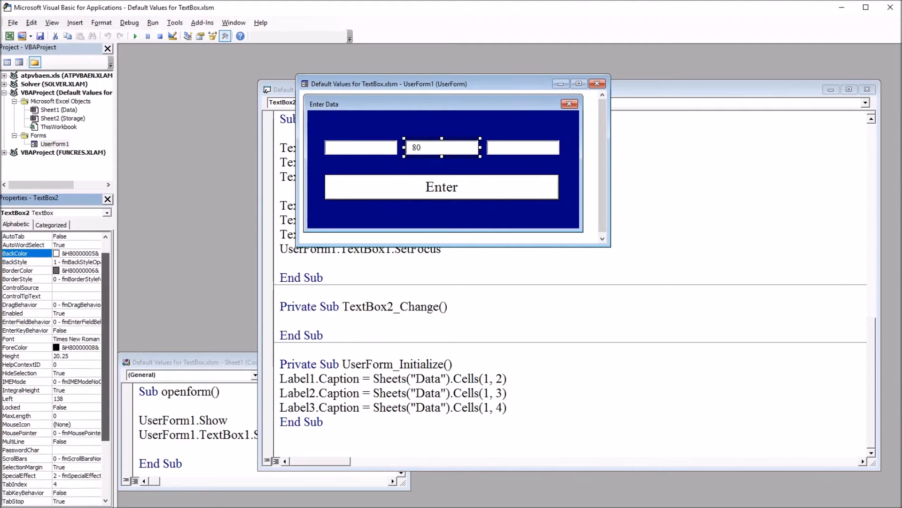
pyautogui.scroll(-3)
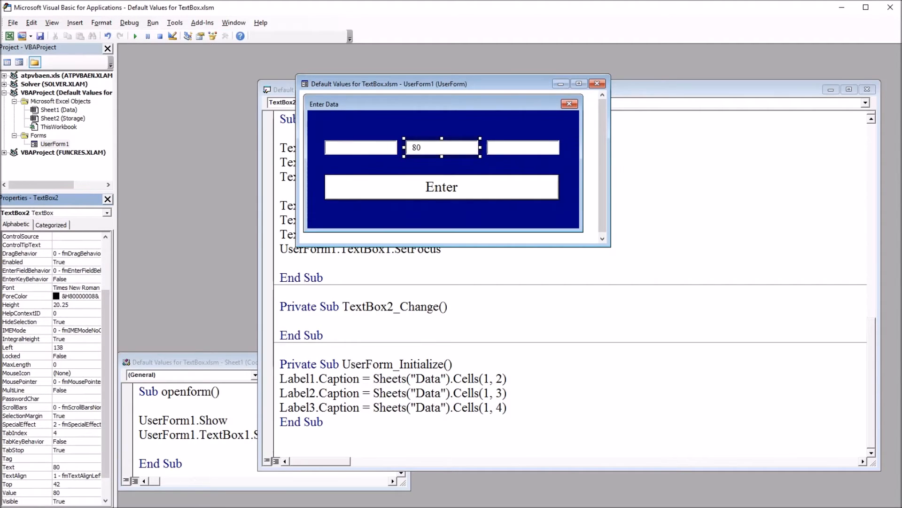
pyautogui.click(17, 467)
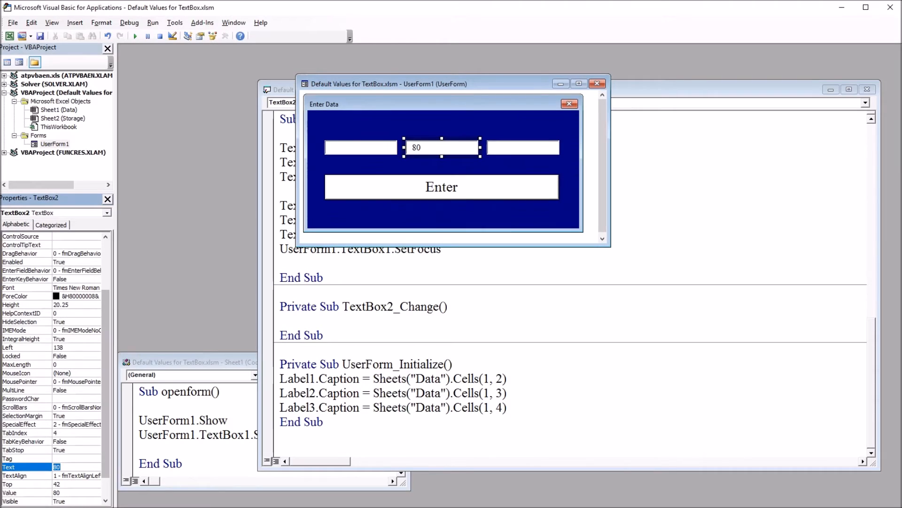
pyautogui.click(29, 492)
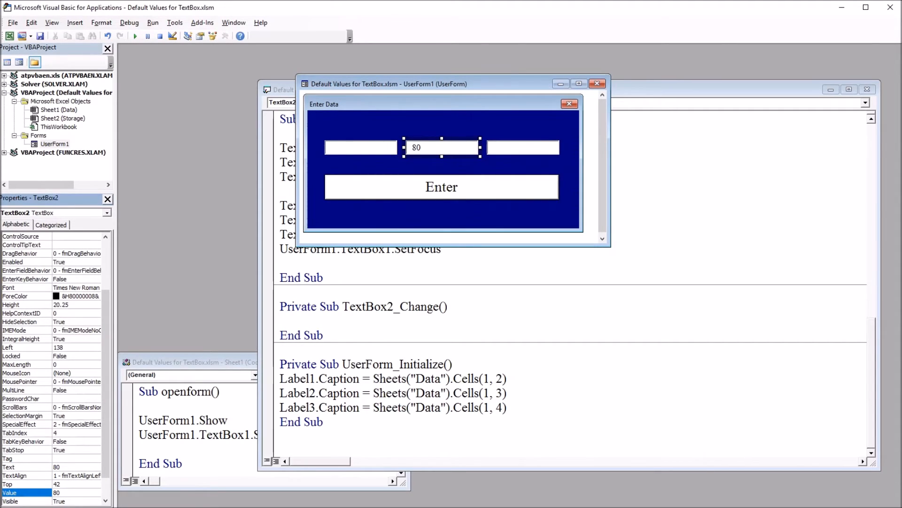
# Give TextBox1 (GPA) a default Value of 3.1 and check it from the worksheet button.
pyautogui.click(360, 147)
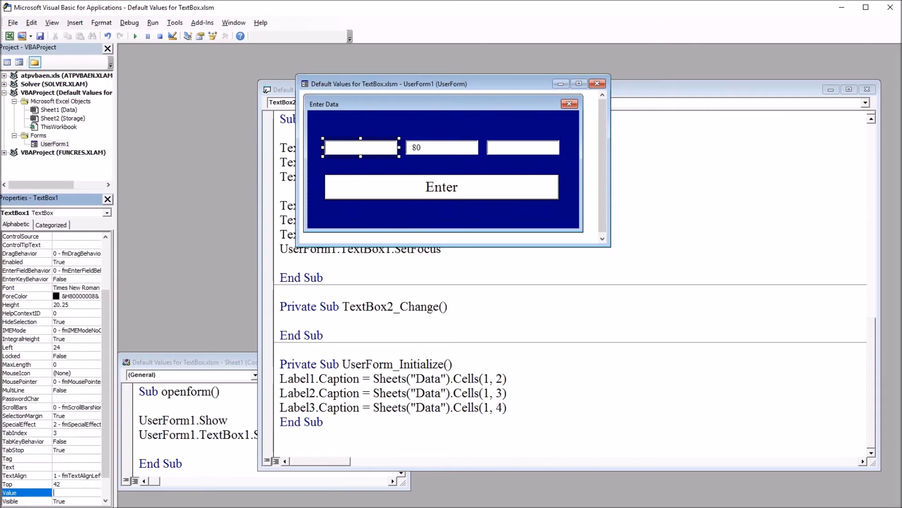
pyautogui.write('3.')
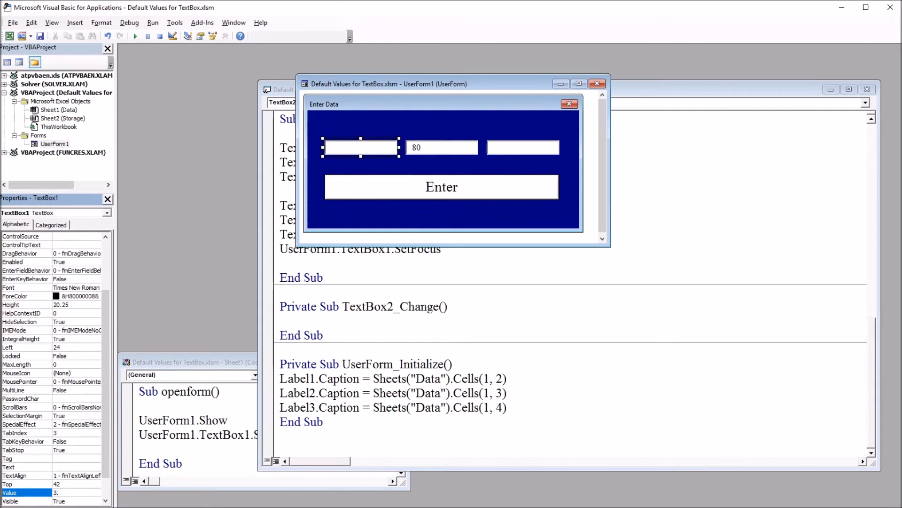
pyautogui.write('3.1')
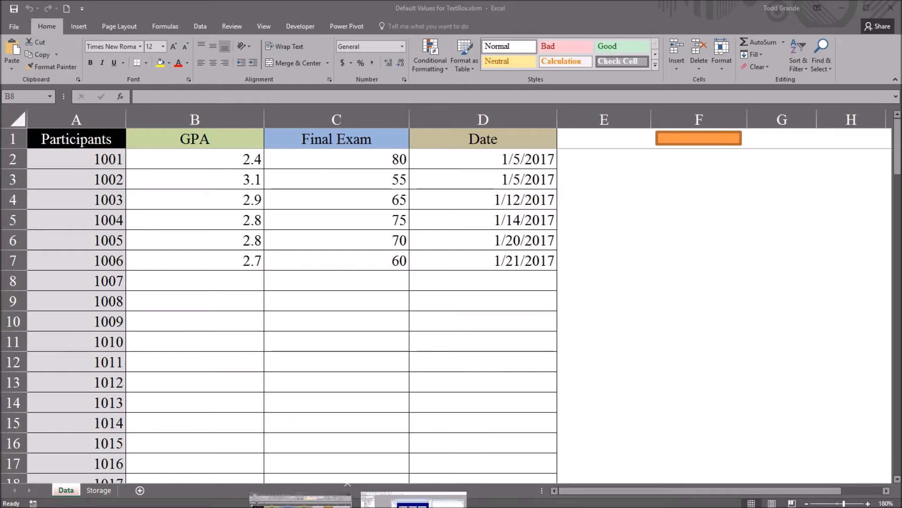
pyautogui.click(699, 138)
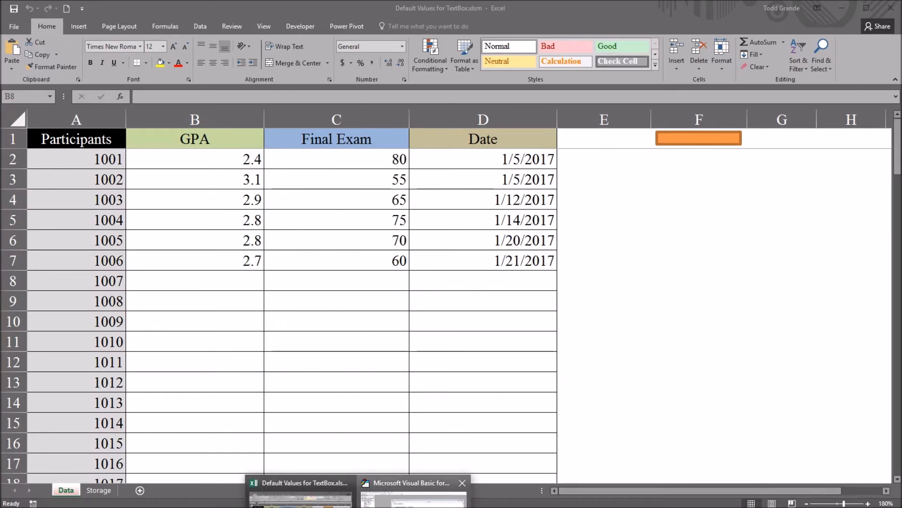
pyautogui.click(412, 483)
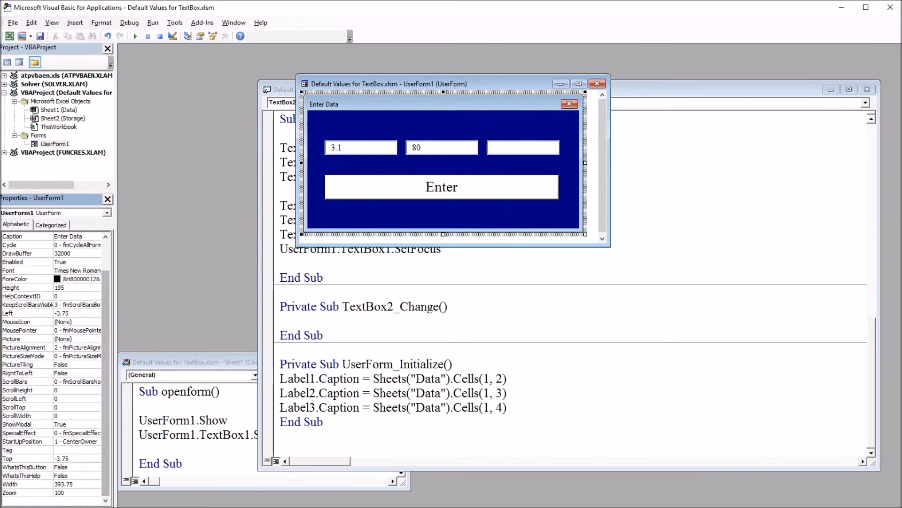
# Clear TextBox1's 3.1 default and confirm TextBox2 still holds 80.
pyautogui.click(360, 148)
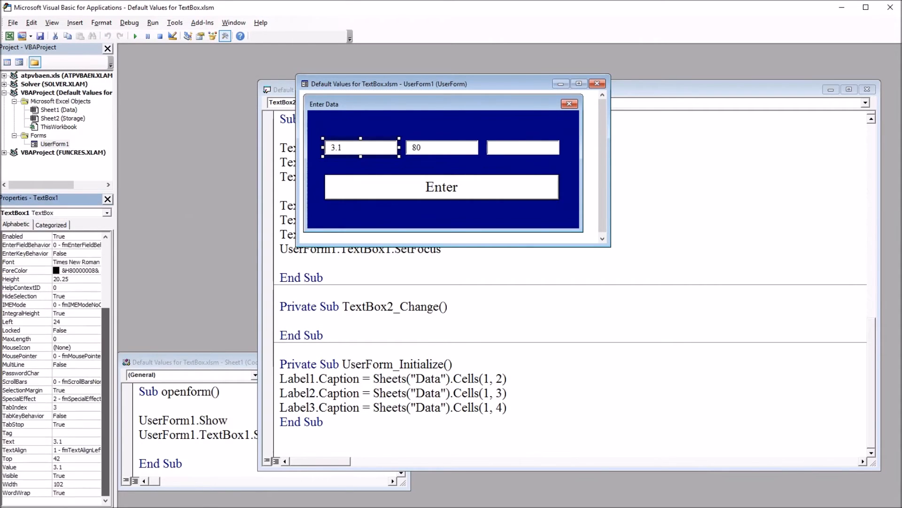
pyautogui.click(57, 441)
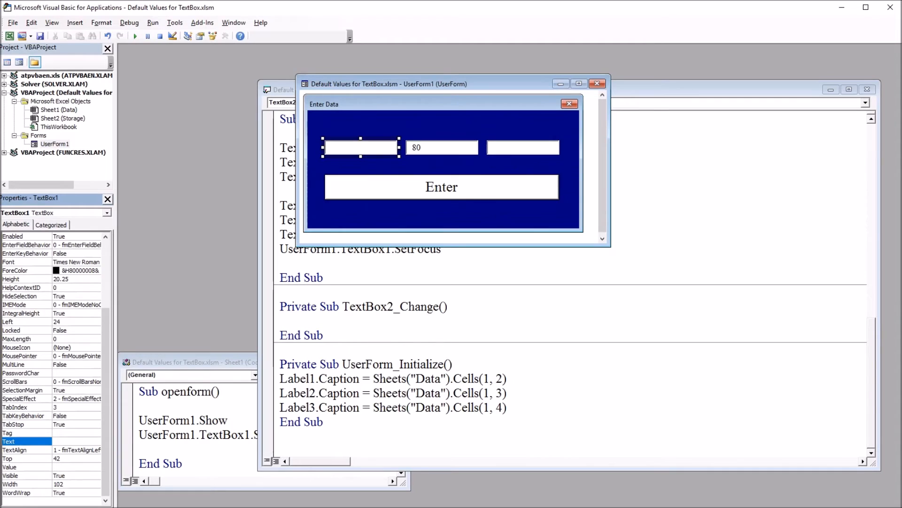
pyautogui.click(441, 148)
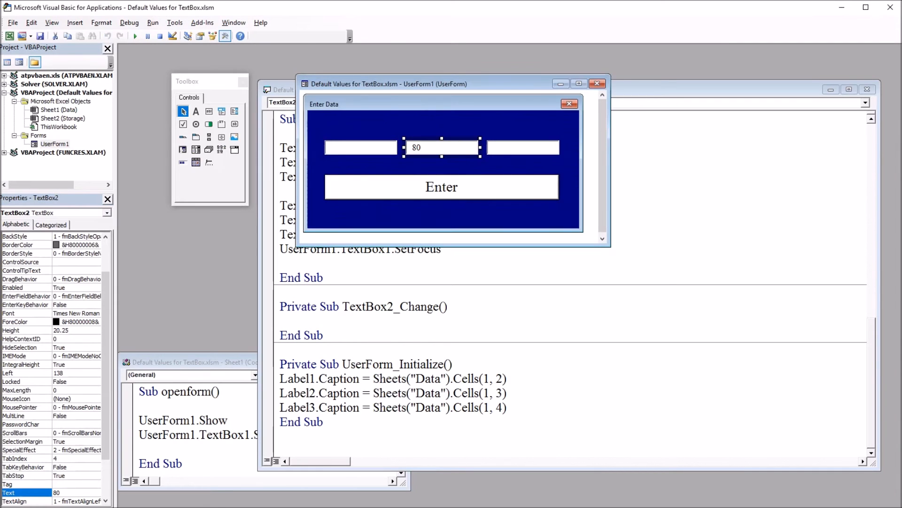
pyautogui.scroll(-3)
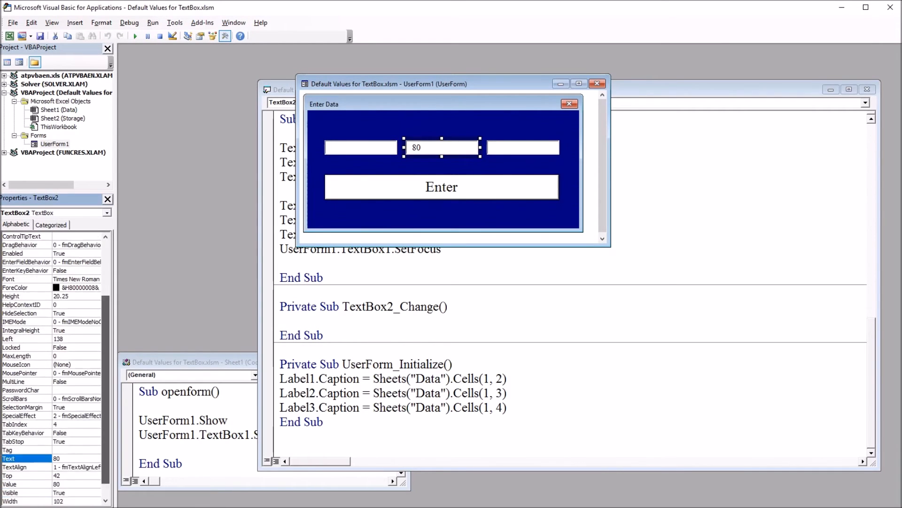
pyautogui.scroll(3)
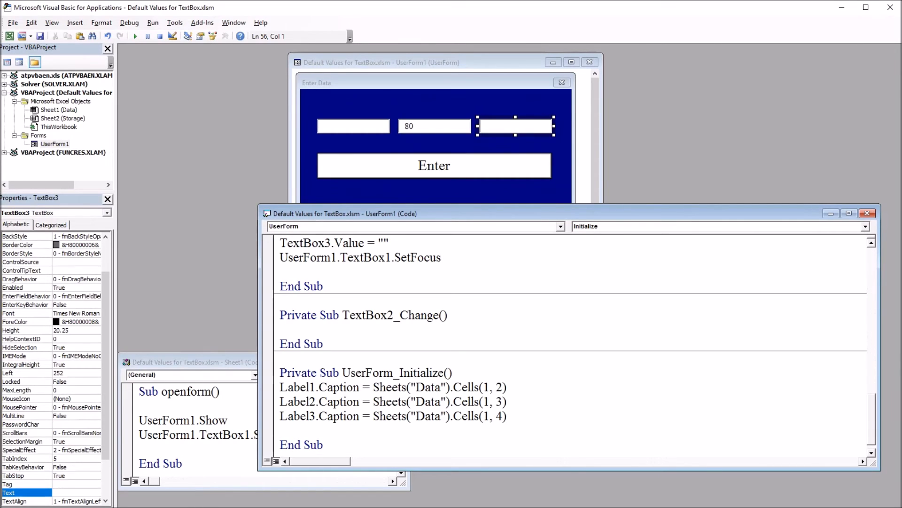
# Add TextBox3.Value = Date to UserForm_Initialize so the date box fills with today.
pyautogui.write('te')
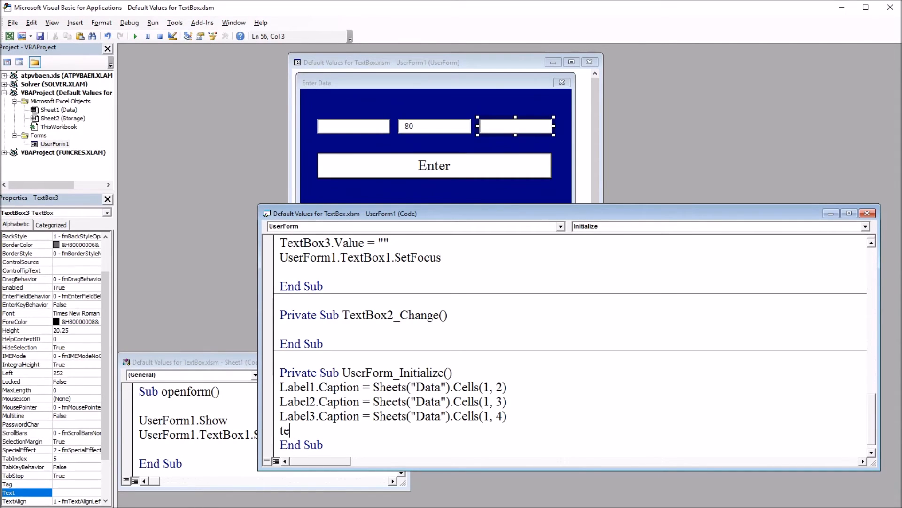
pyautogui.write('xtbox')
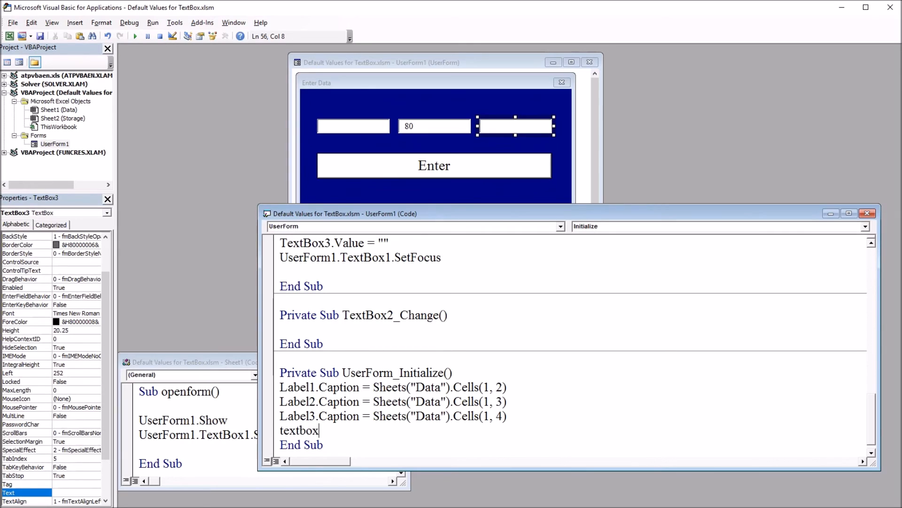
pyautogui.write('3.v')
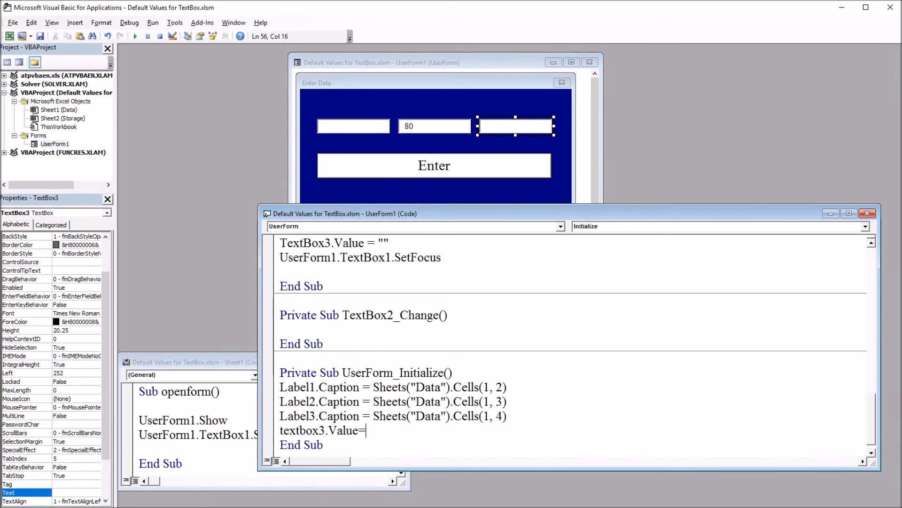
pyautogui.write('date')
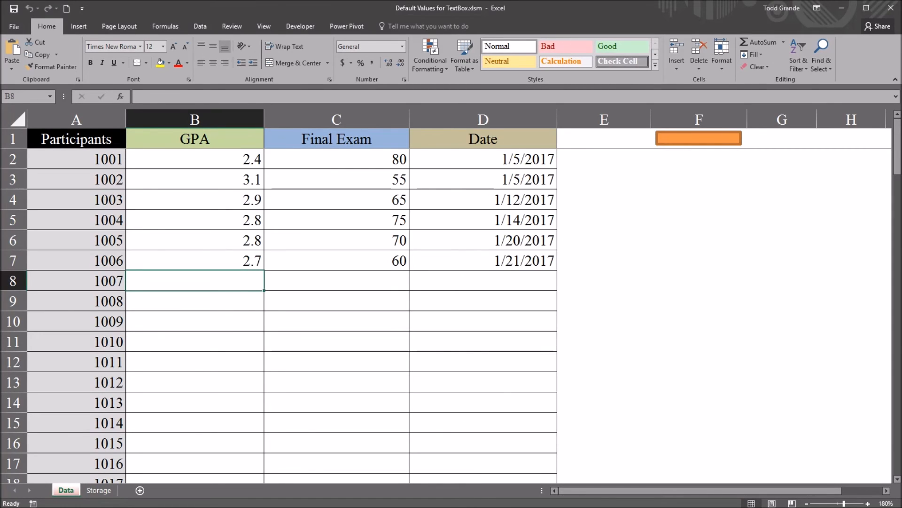
# Enter GPA 2.8 for participant 1007, keeping the prefilled Final Exam 80 and date.
pyautogui.click(699, 138)
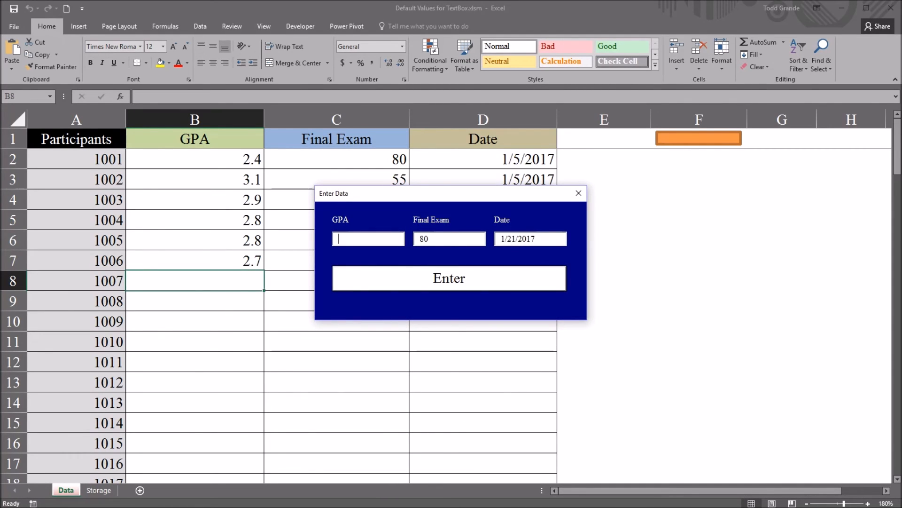
pyautogui.write('2.8')
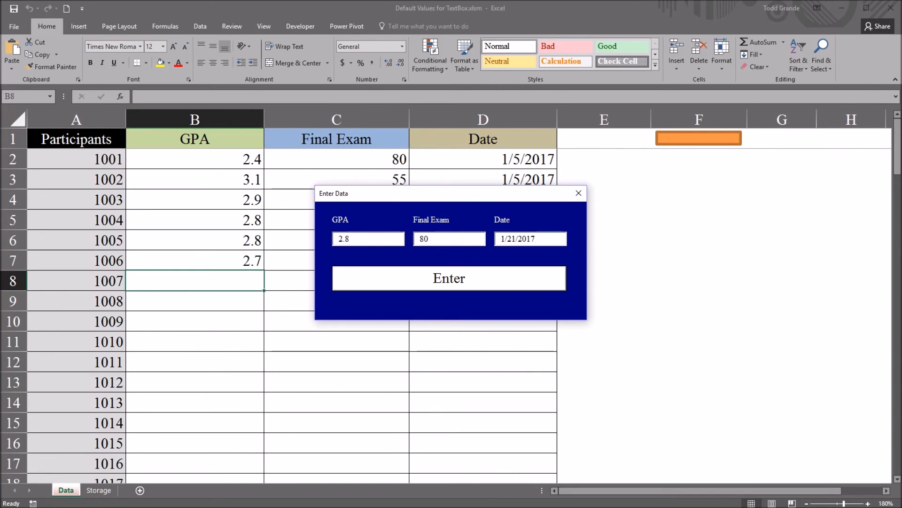
pyautogui.tripleClick(449, 237)
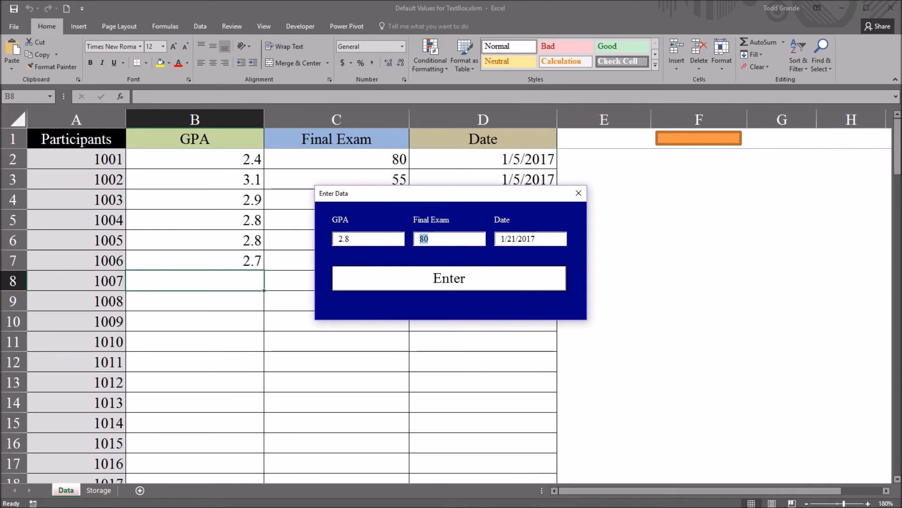
pyautogui.click(529, 238)
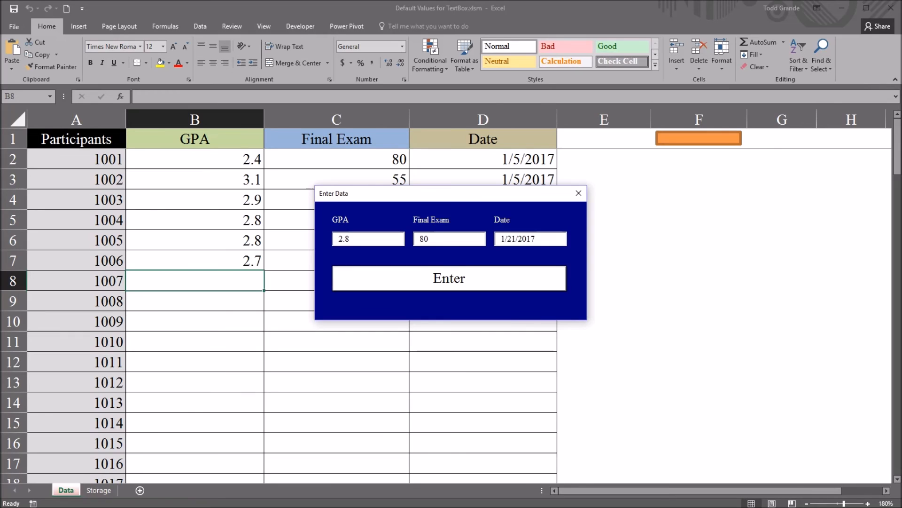
pyautogui.click(448, 278)
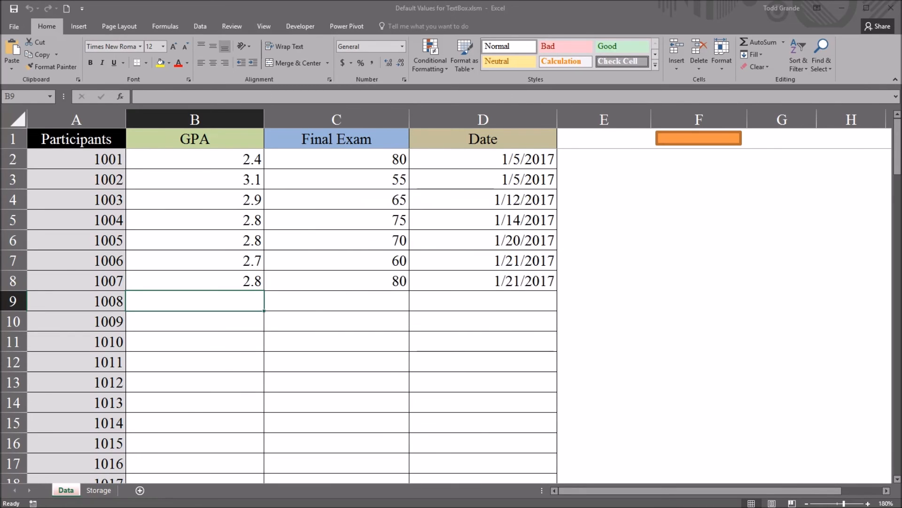
# Verify row 8 shows GPA 2.8, Final Exam 80 and Date 1/21/2017 in B8–D8.
pyautogui.click(194, 280)
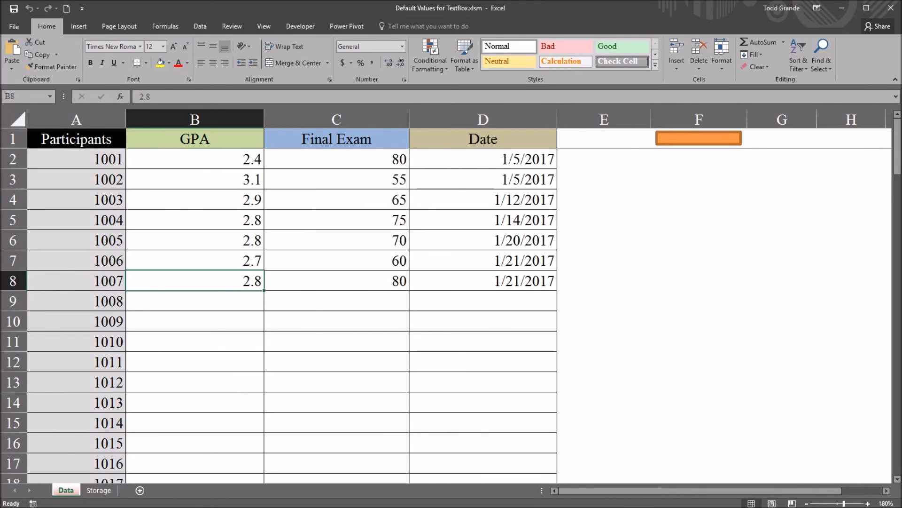
pyautogui.click(336, 281)
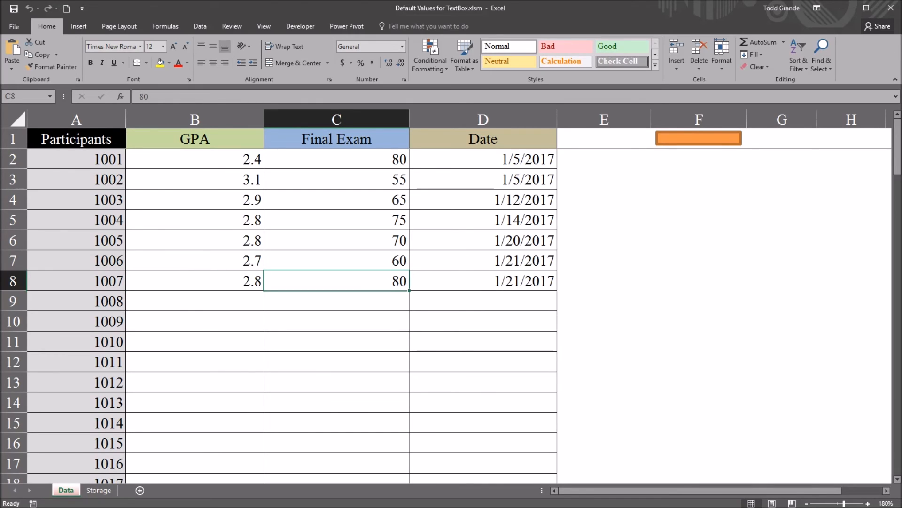
pyautogui.click(482, 280)
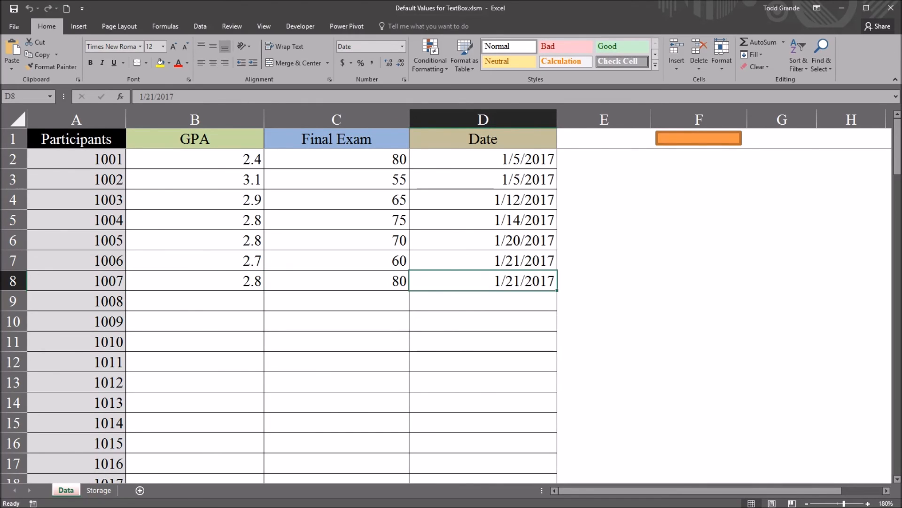
pyautogui.click(195, 300)
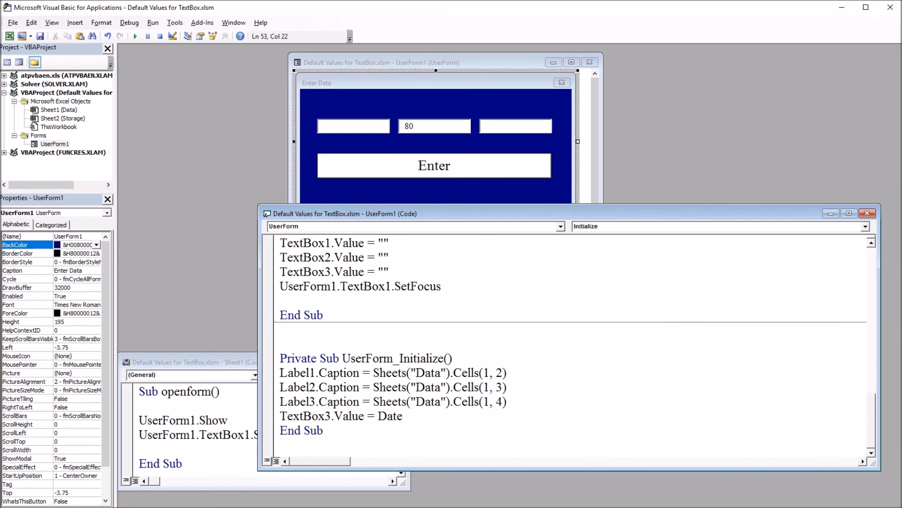
# Change the initialize line to TextBox3.Value = Date - 1 for yesterday's date.
pyautogui.write('-')
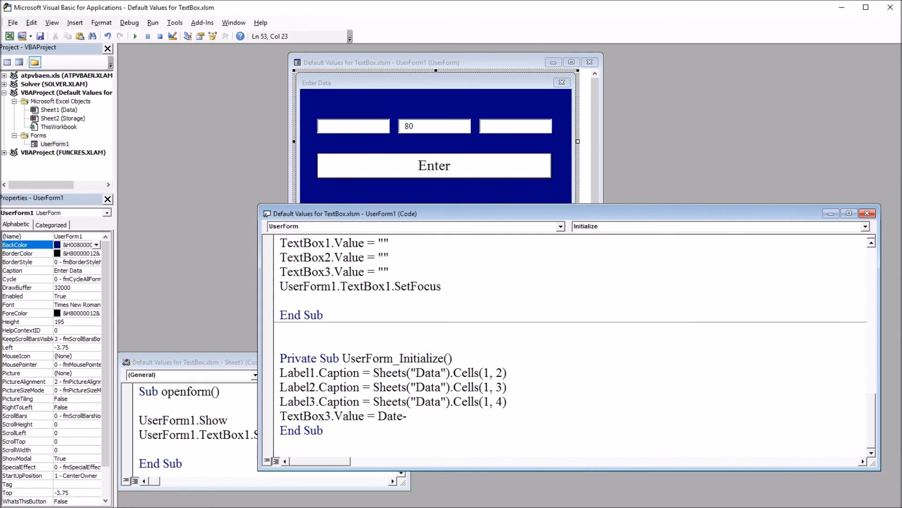
pyautogui.write('1')
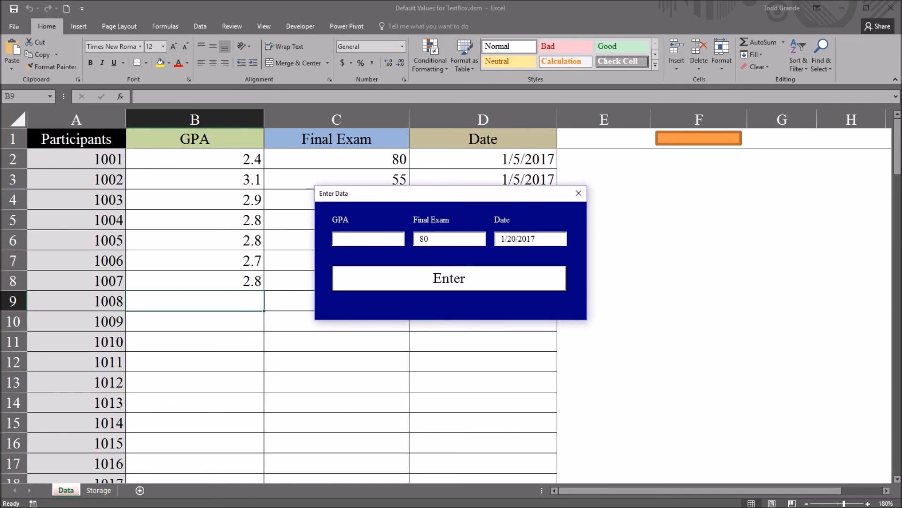
# Close the entry form showing 1/20/2017 without submitting.
pyautogui.click(368, 238)
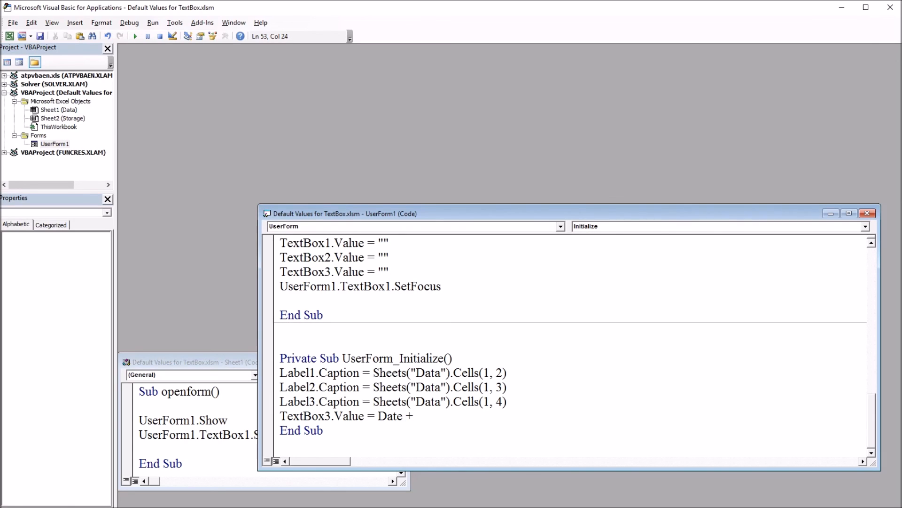
# Rewrite the initialize line to TextBox3.Value = Date + 7, a week ahead.
pyautogui.write('1')
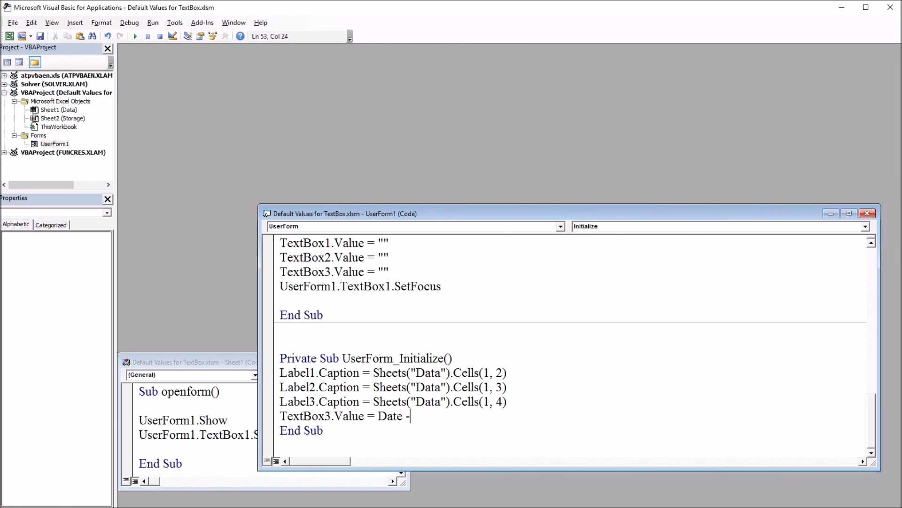
pyautogui.write('7')
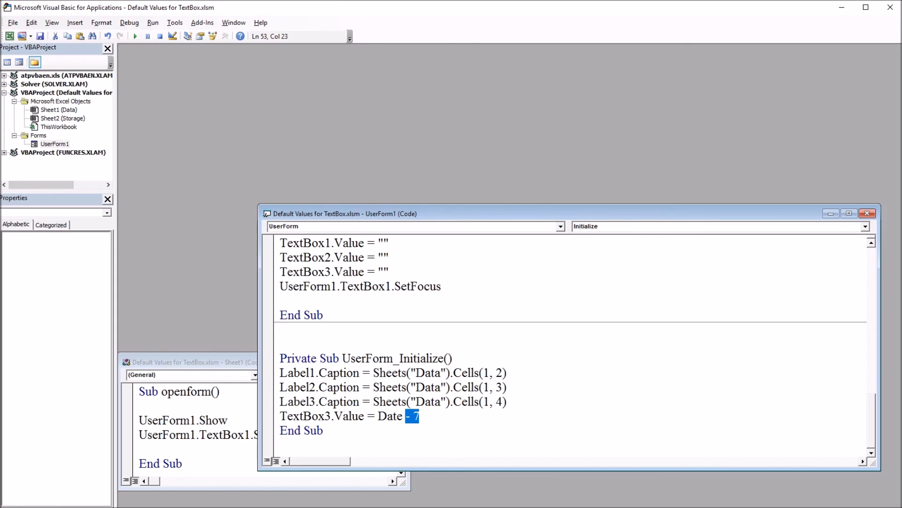
pyautogui.write('+')
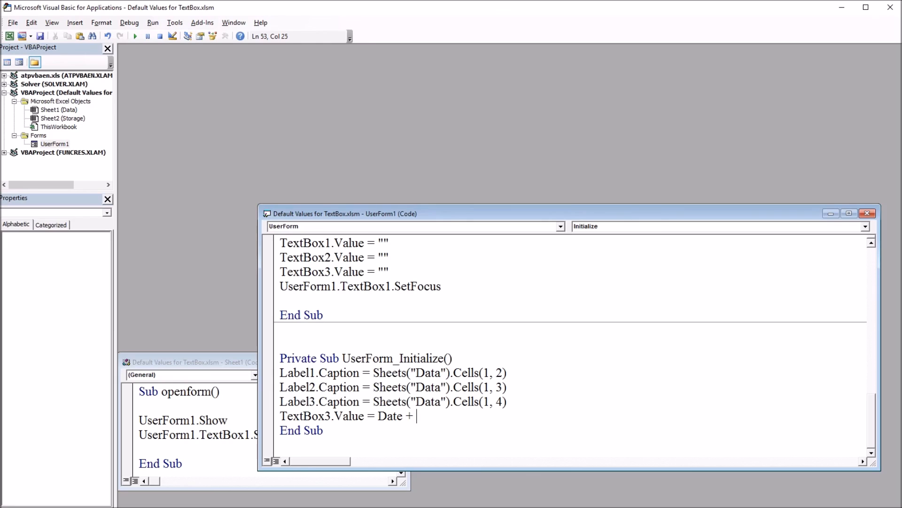
pyautogui.write('7')
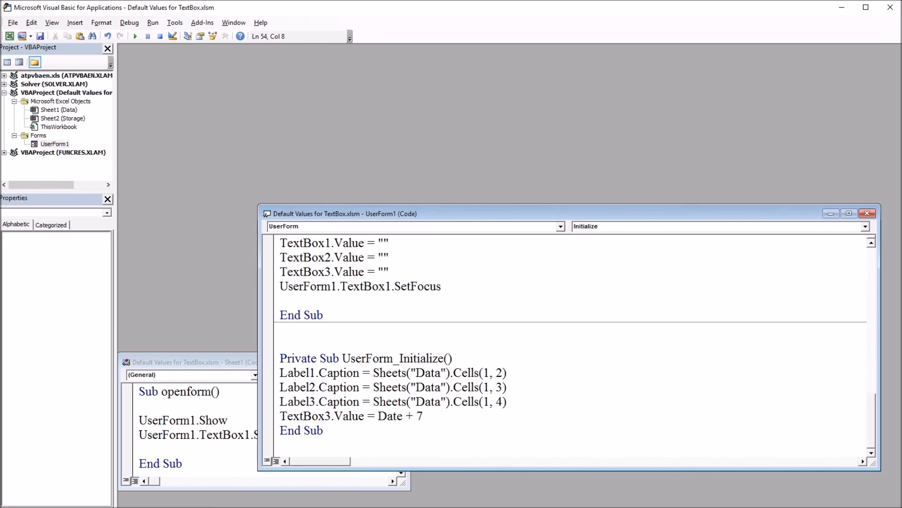